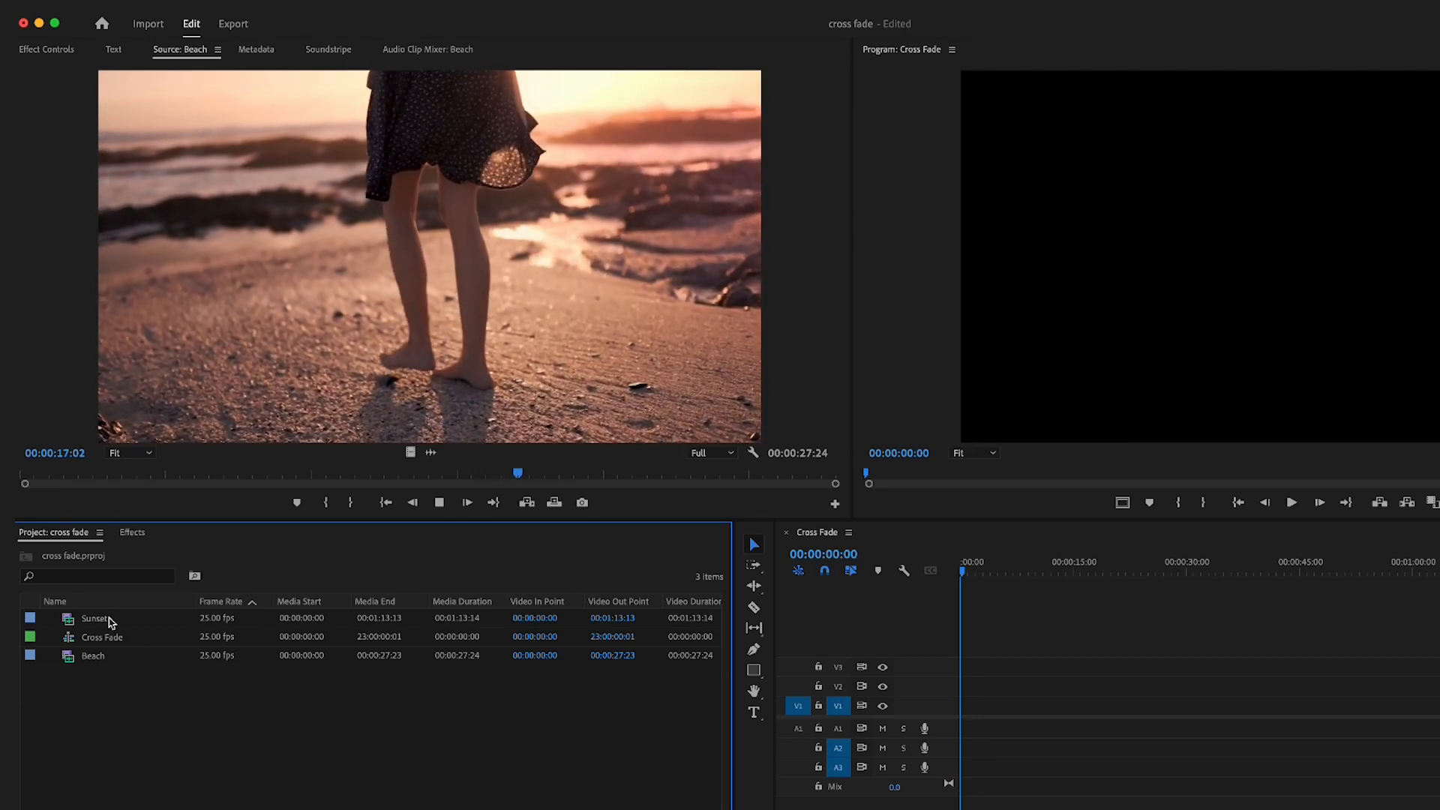
- Add the Sunset clip after Beach on V1 of the Cross Fade sequence
{"action": "left_click", "coordinate": [96, 616]}
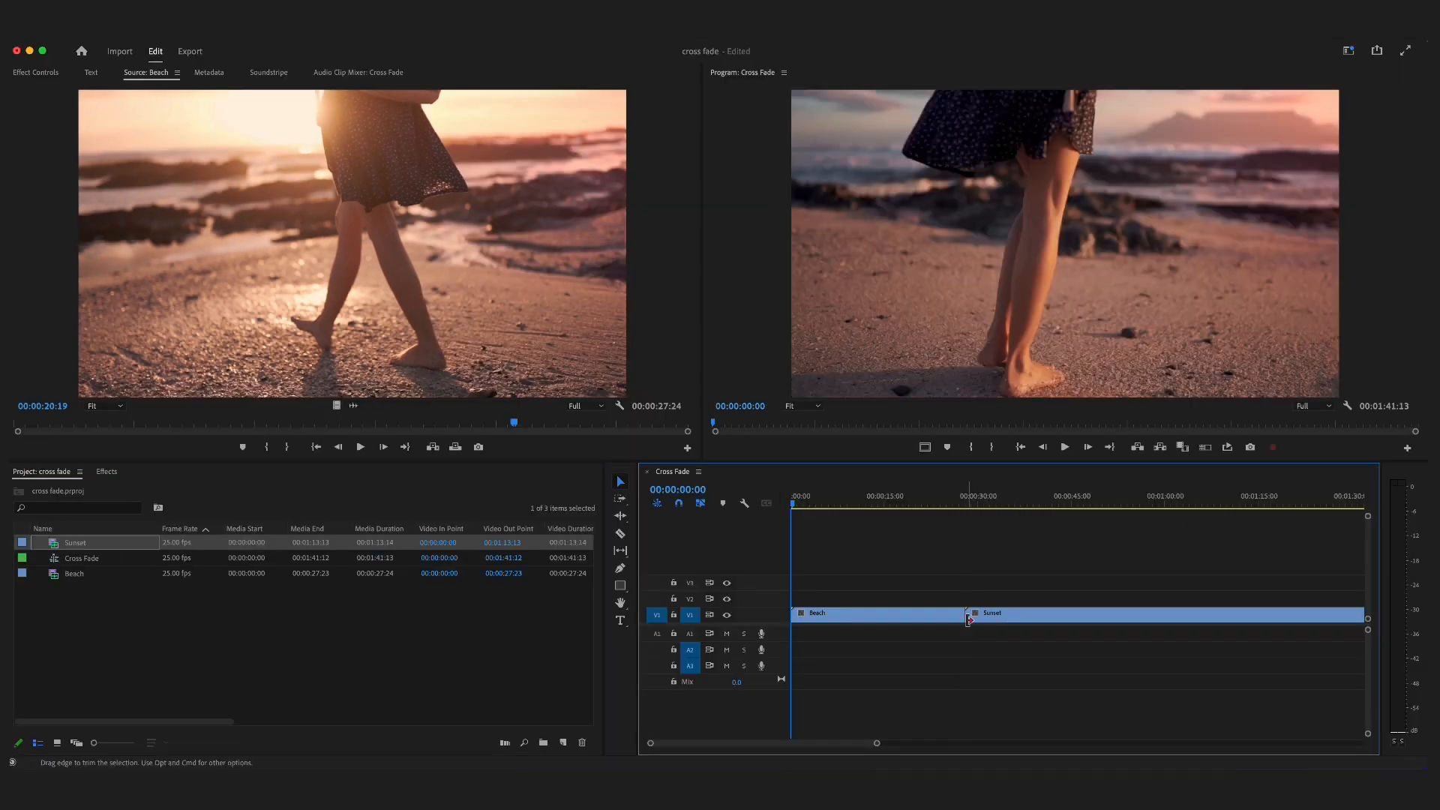
{"action": "mouse_move", "coordinate": [969, 618]}
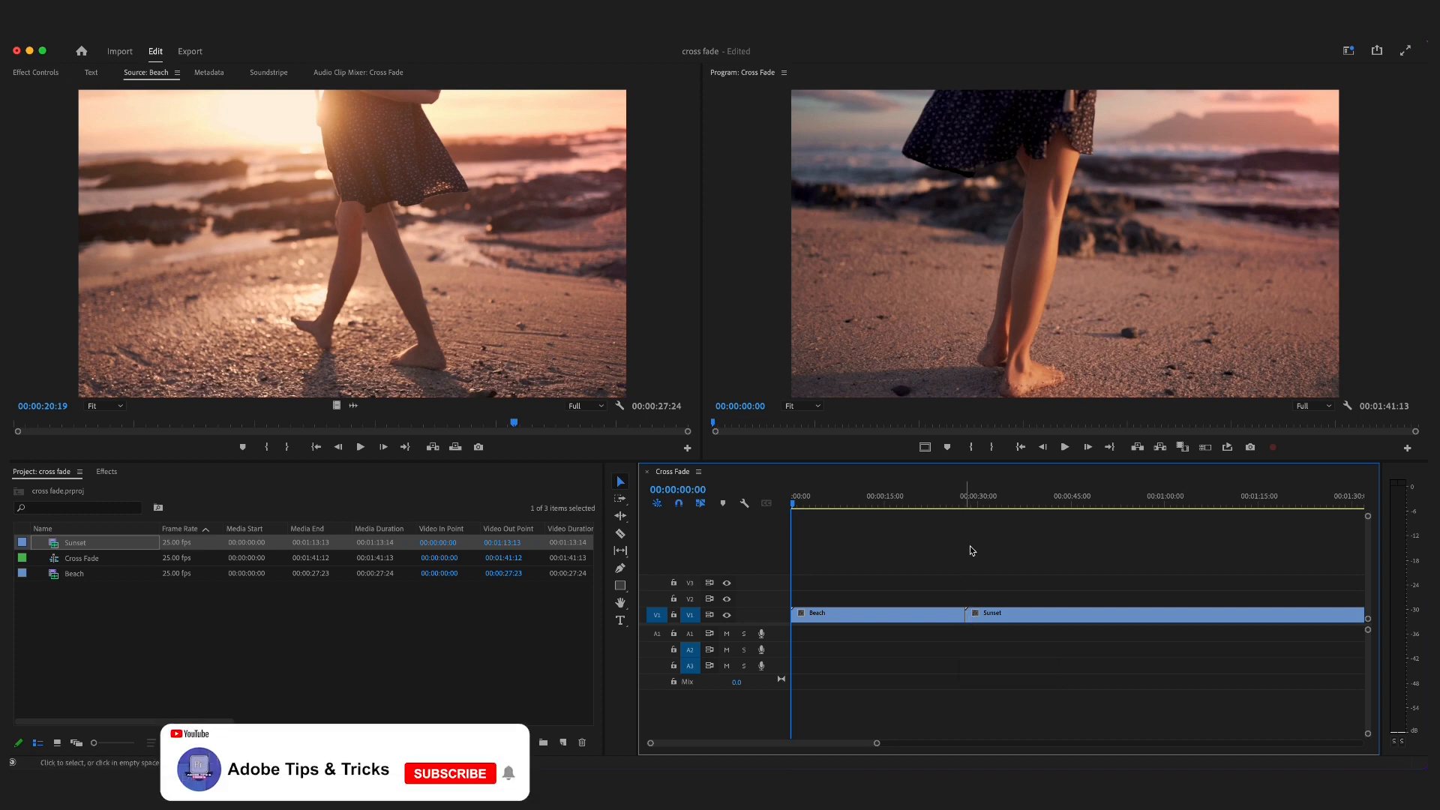
{"action": "left_click", "coordinate": [951, 506]}
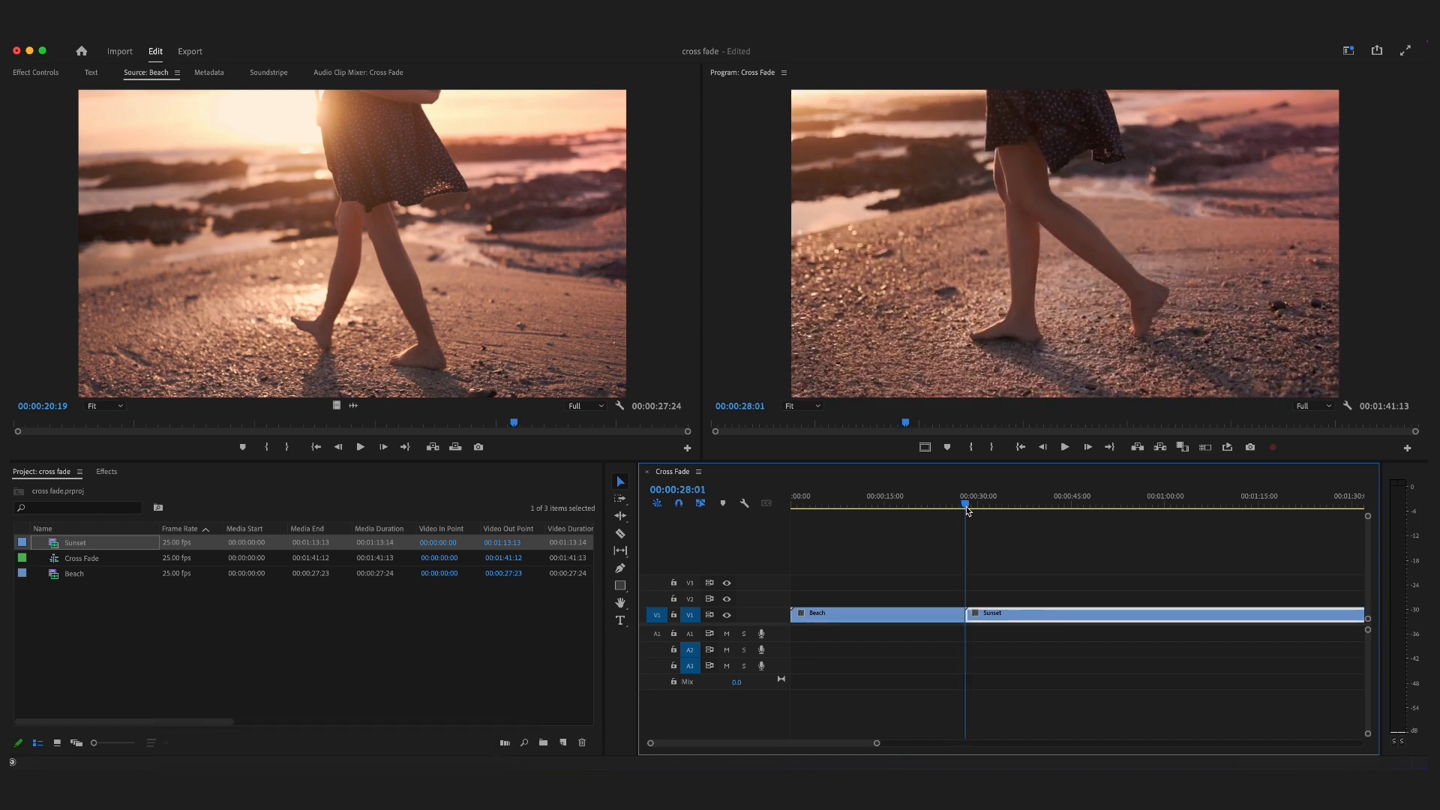
{"action": "left_click", "coordinate": [969, 506]}
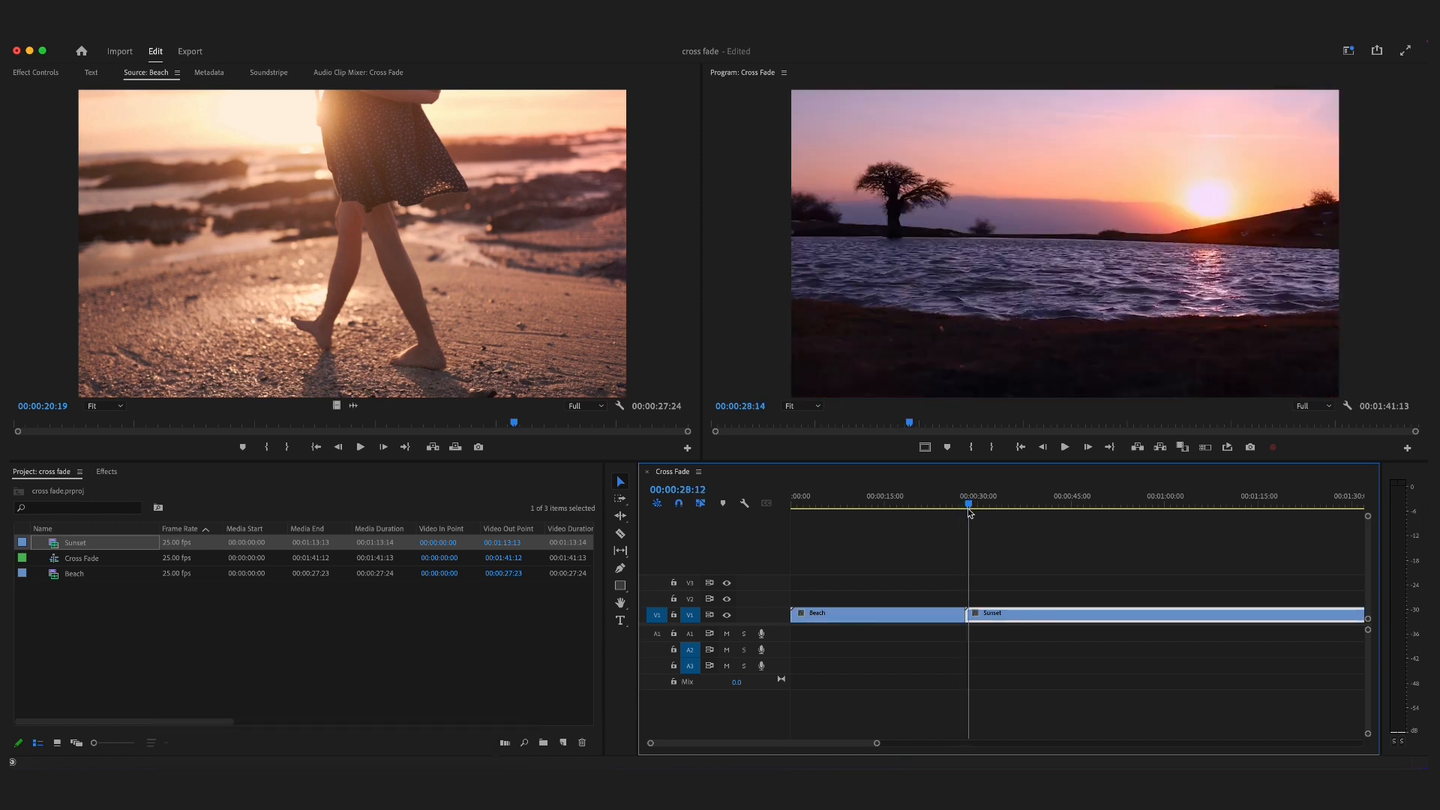
{"action": "left_click", "coordinate": [961, 506]}
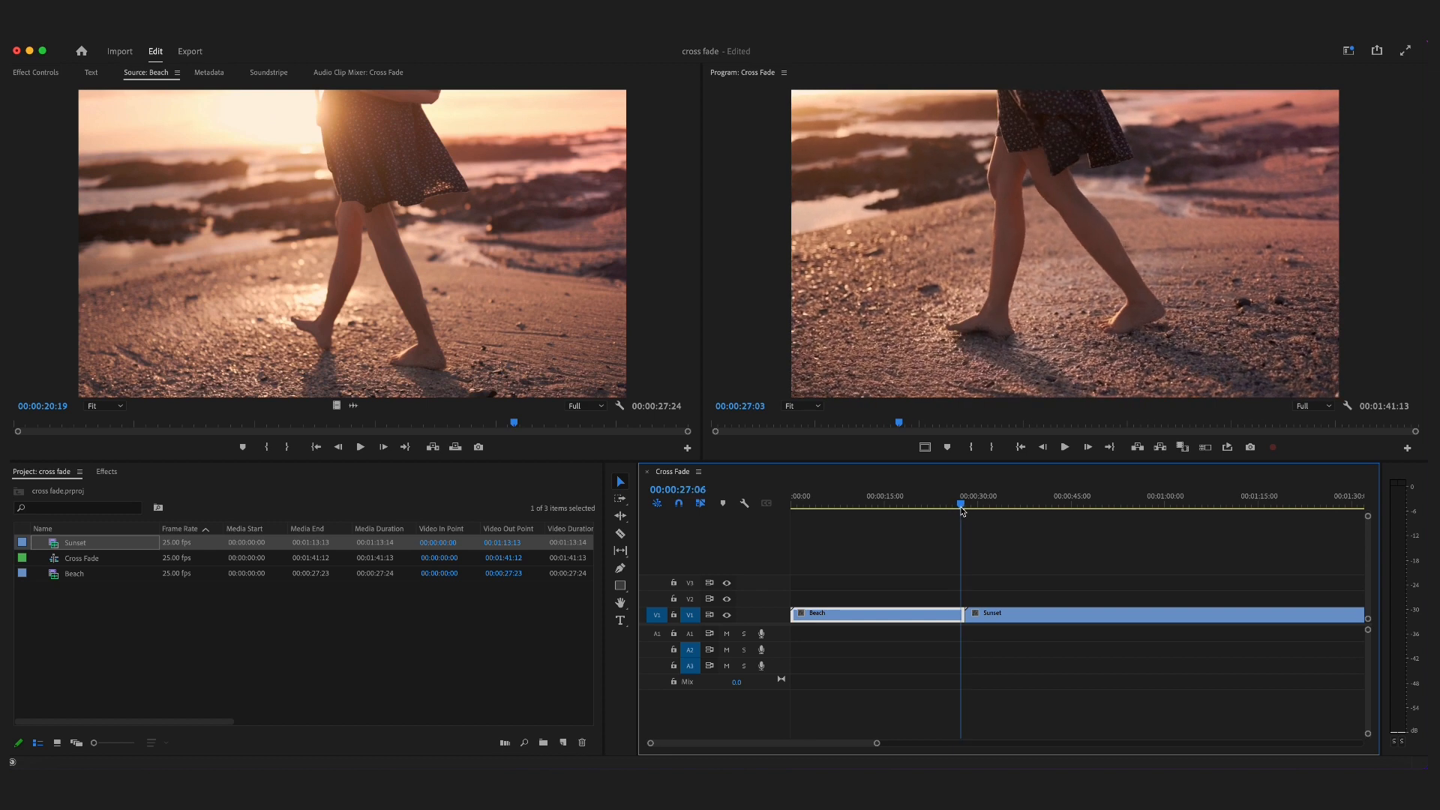
{"action": "left_click", "coordinate": [962, 505]}
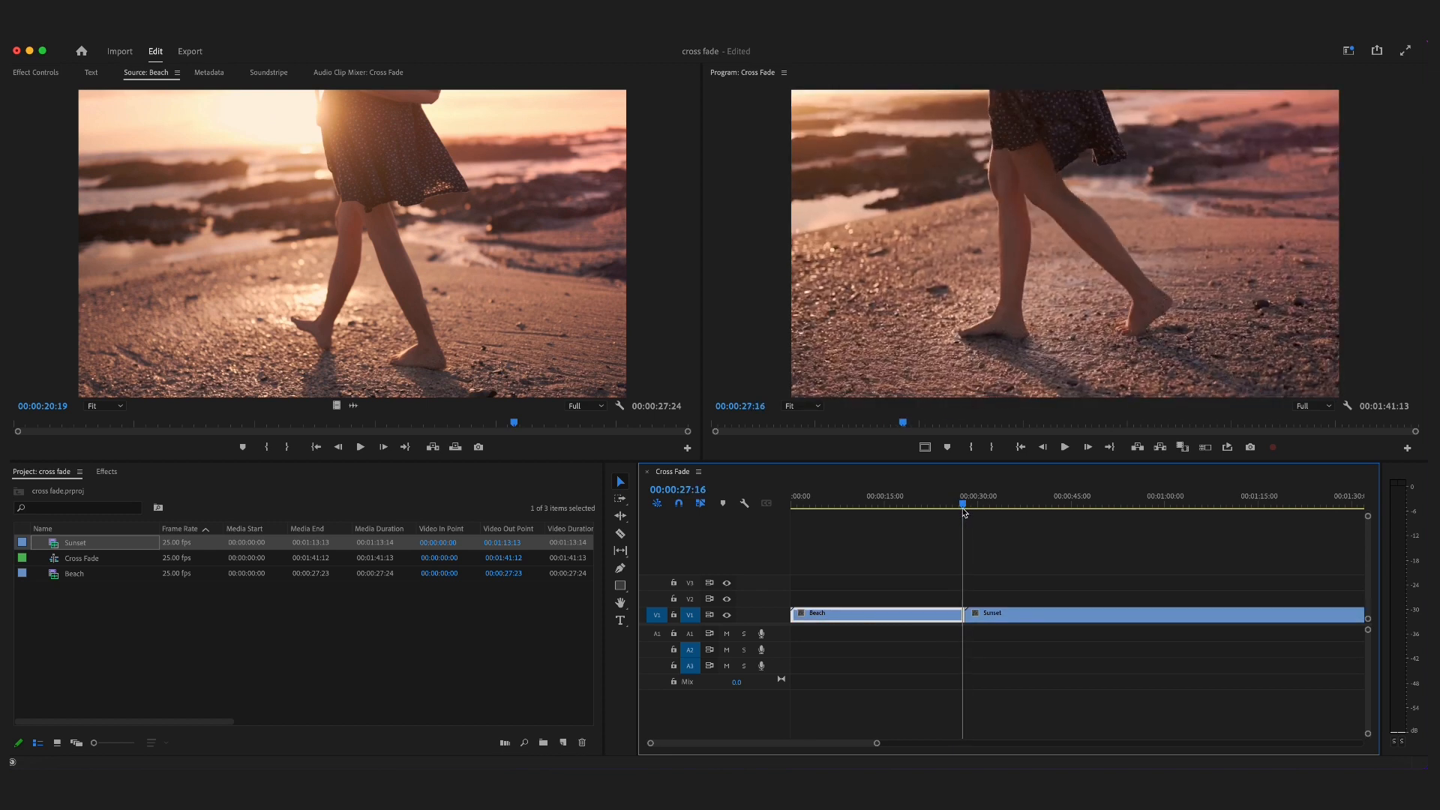
- Raise Beach onto V2 above Sunset and park the playhead around 21 seconds into it
{"action": "left_click", "coordinate": [958, 506]}
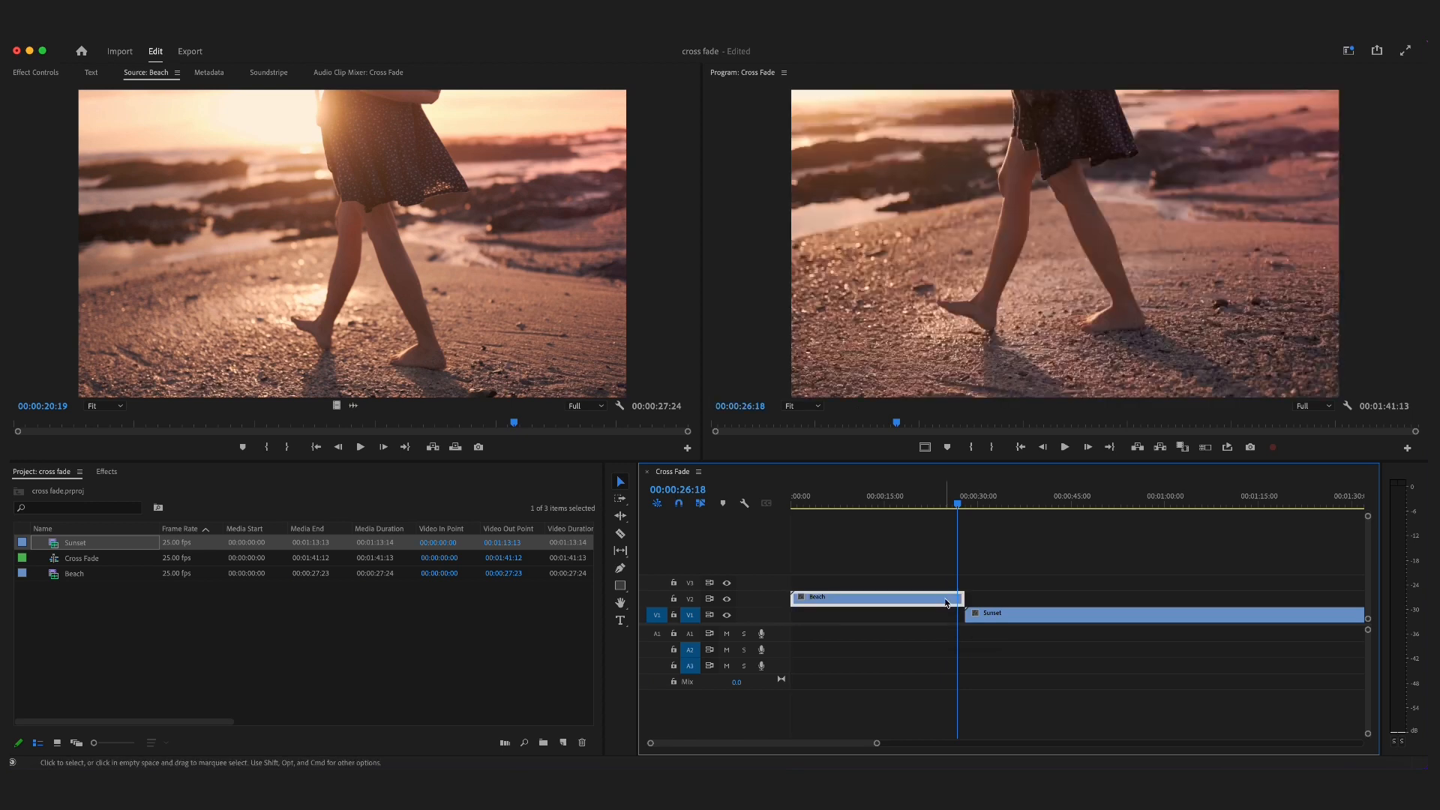
{"action": "mouse_move", "coordinate": [953, 570]}
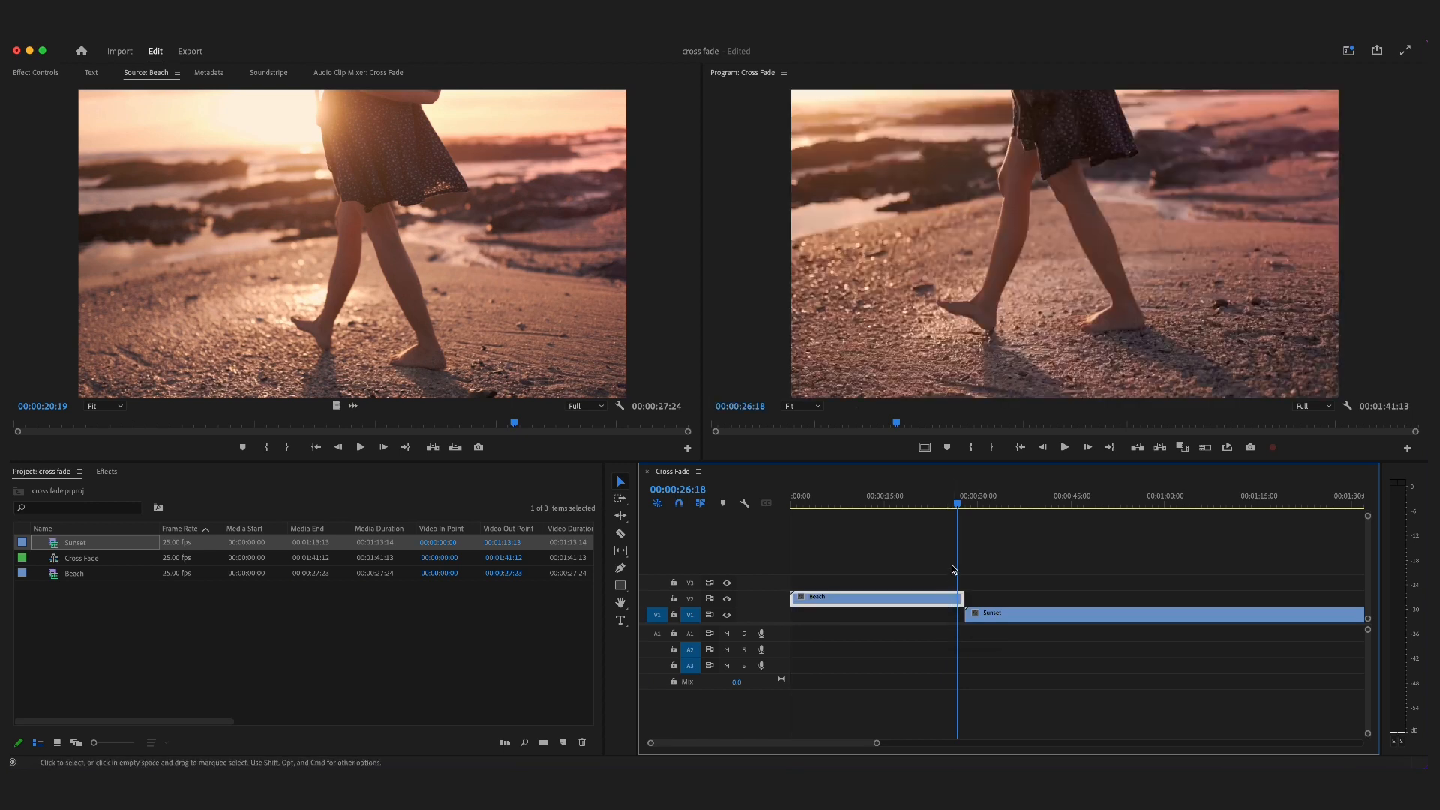
{"action": "left_click", "coordinate": [926, 506]}
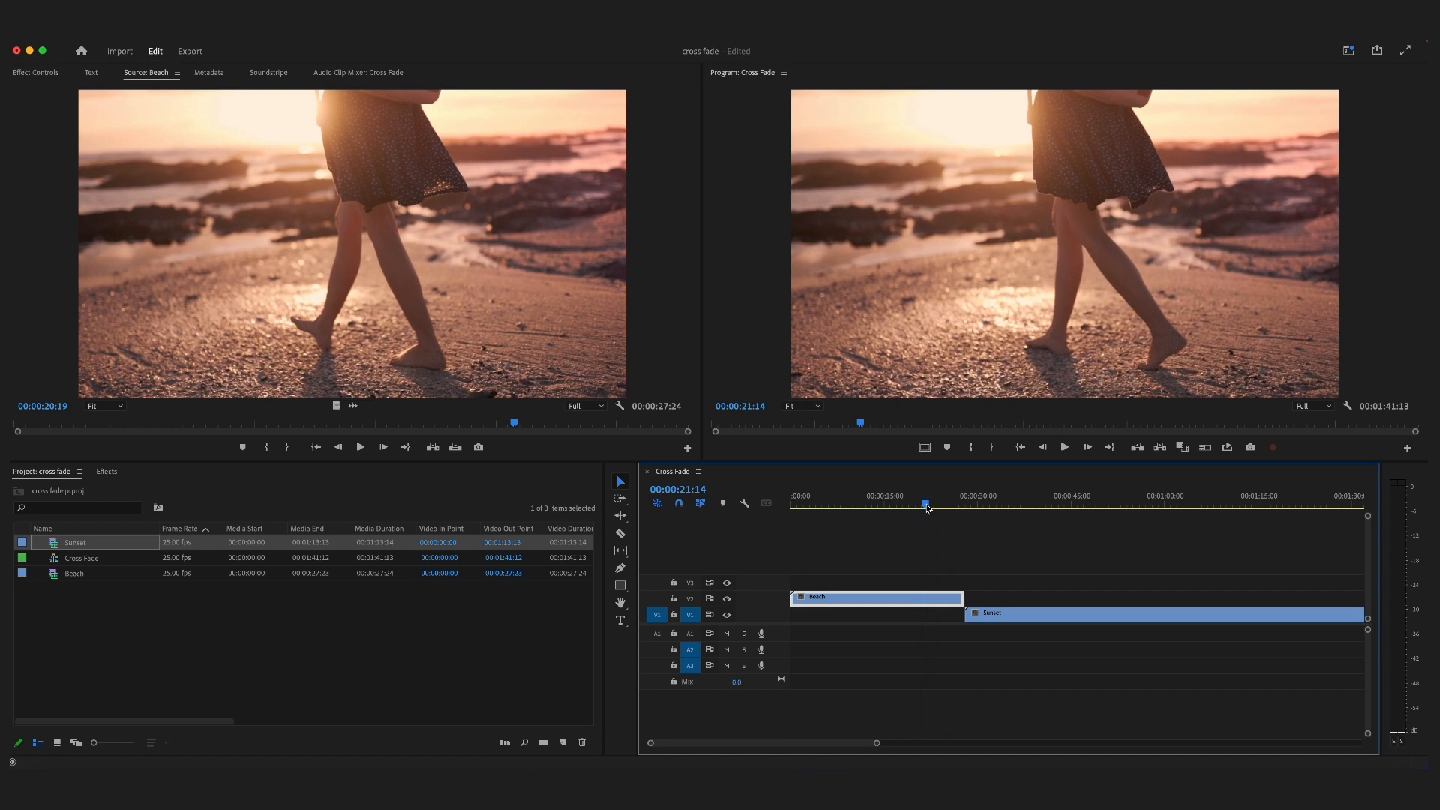
{"action": "left_click", "coordinate": [926, 504]}
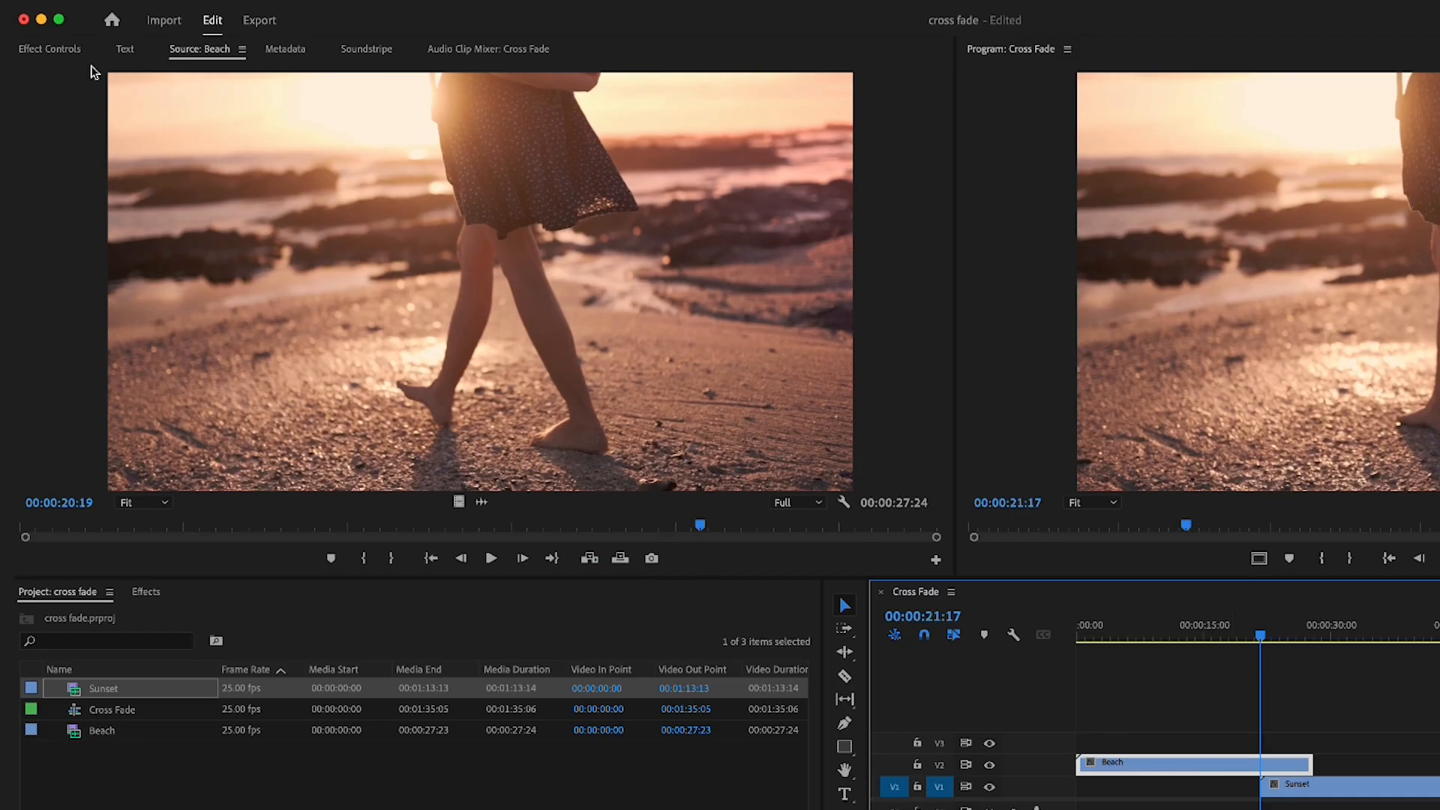
- In Effect Controls, set the first Beach opacity keyframe at 100% at 00:00:21:17
{"action": "left_click", "coordinate": [50, 48]}
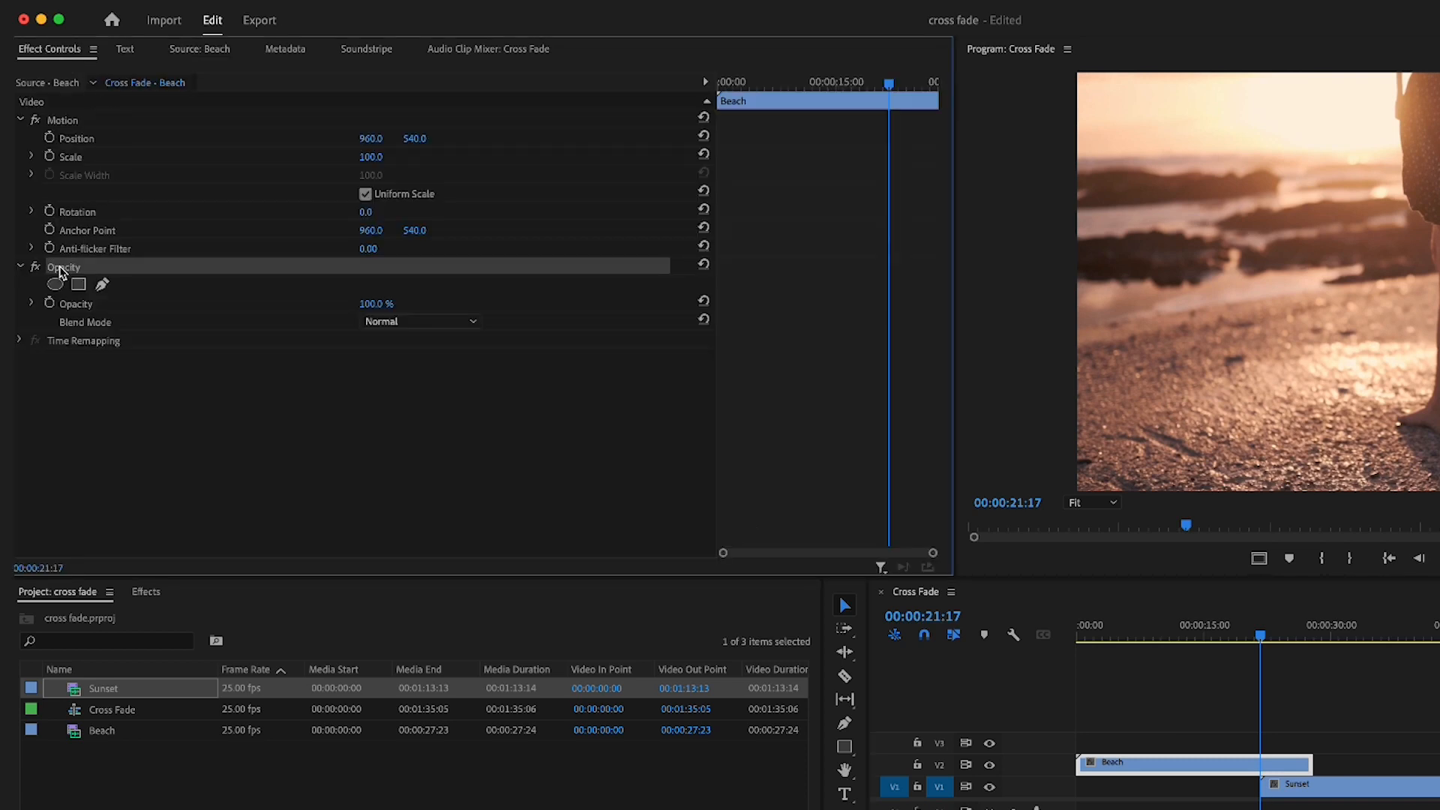
{"action": "mouse_move", "coordinate": [51, 305]}
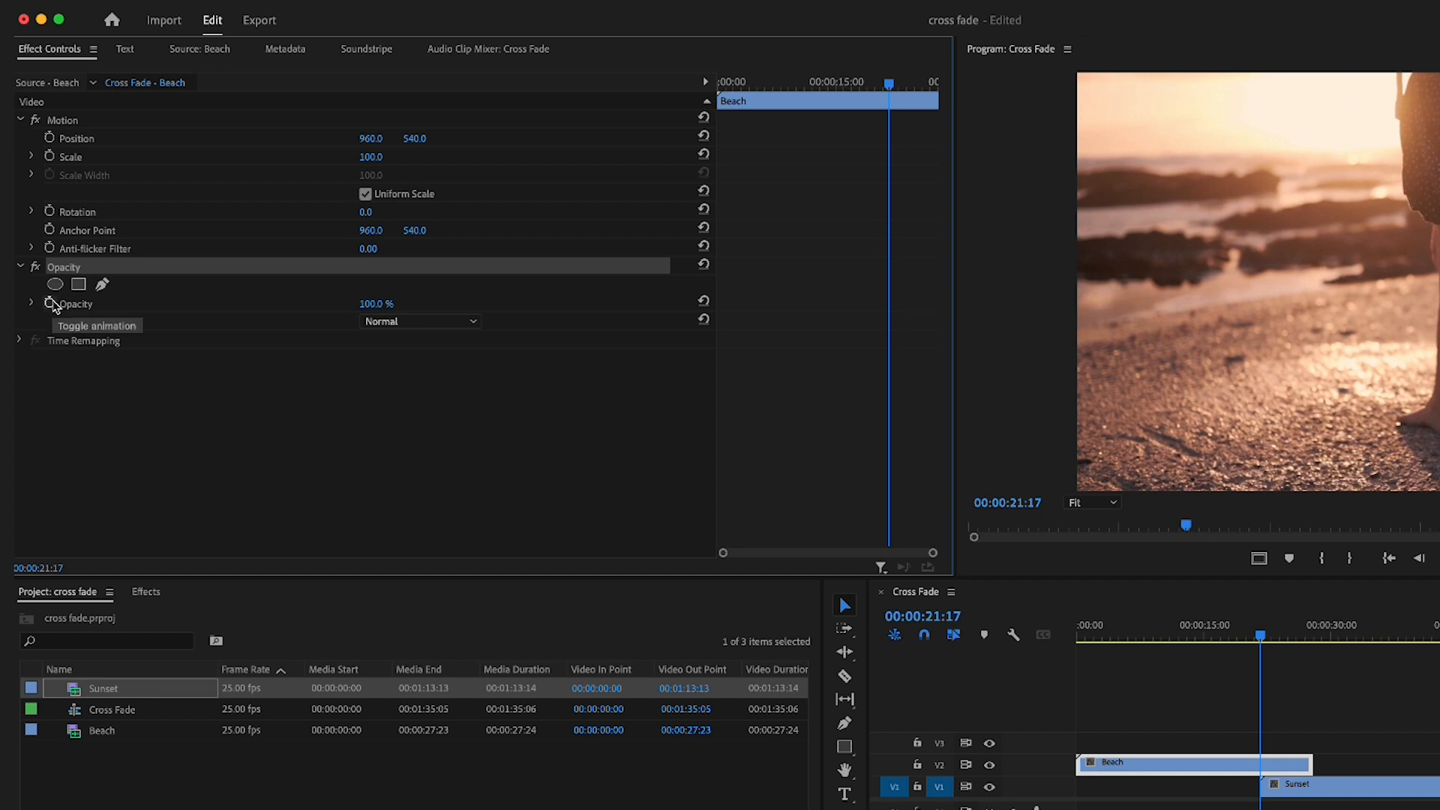
{"action": "left_click", "coordinate": [49, 303]}
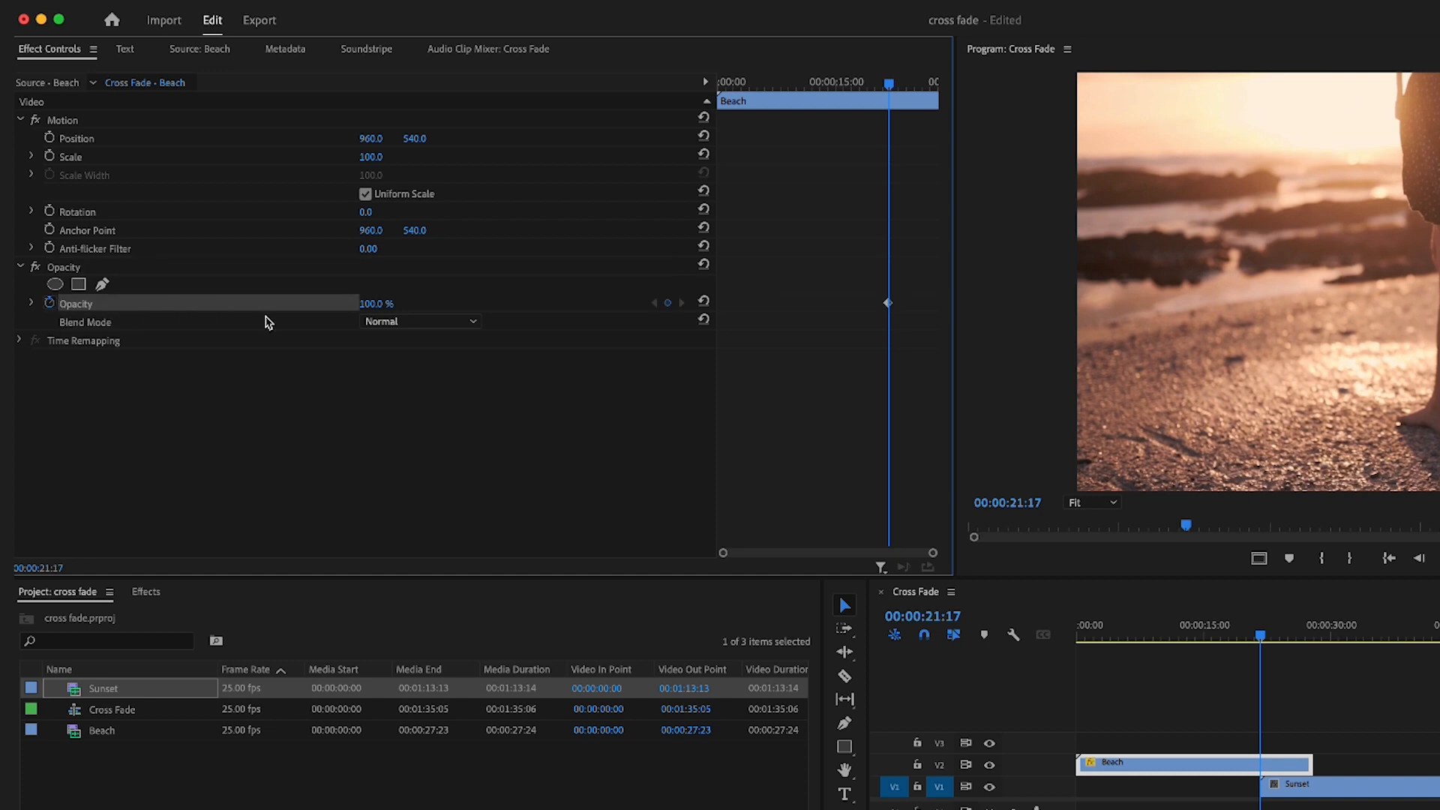
{"action": "mouse_move", "coordinate": [840, 99]}
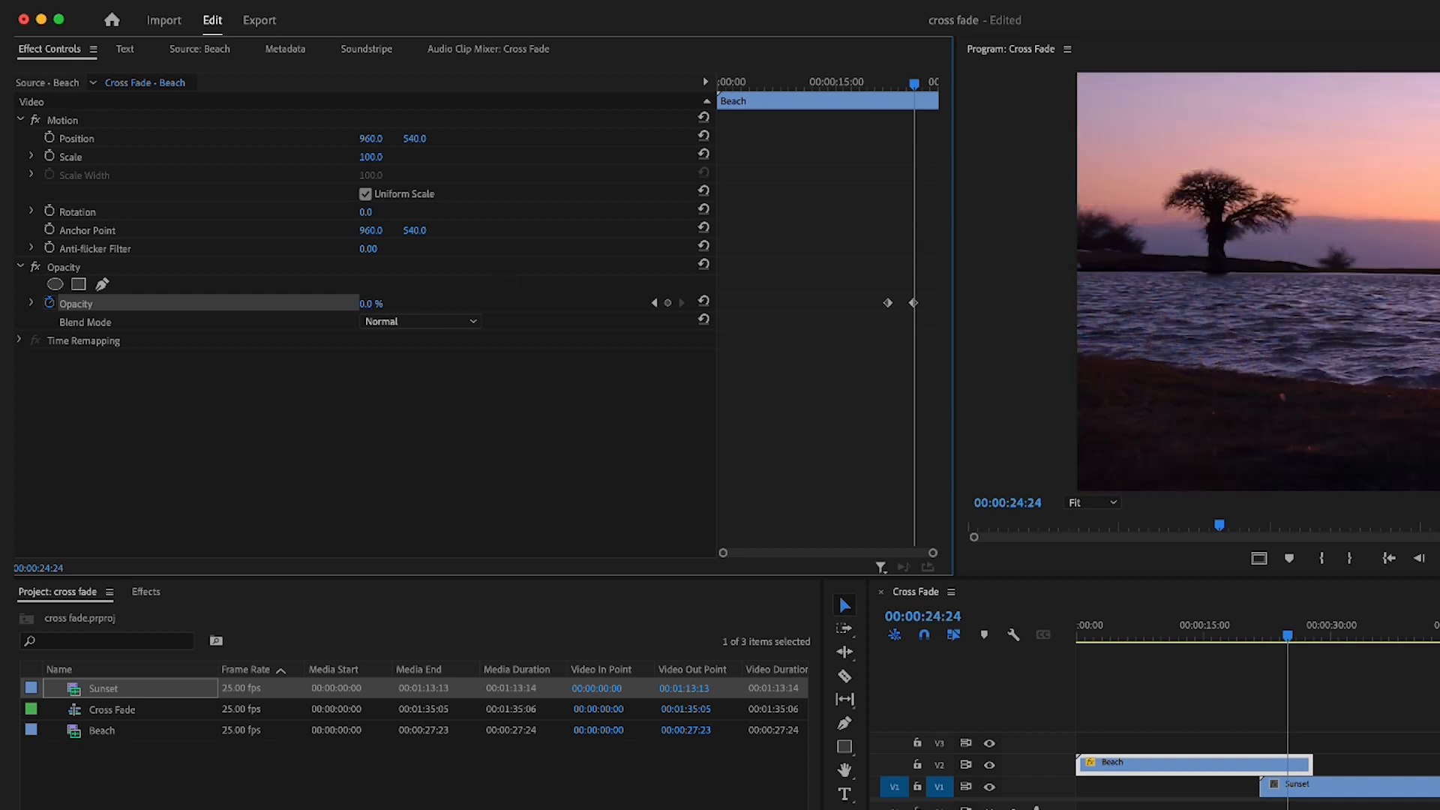
{"action": "mouse_move", "coordinate": [1032, 638]}
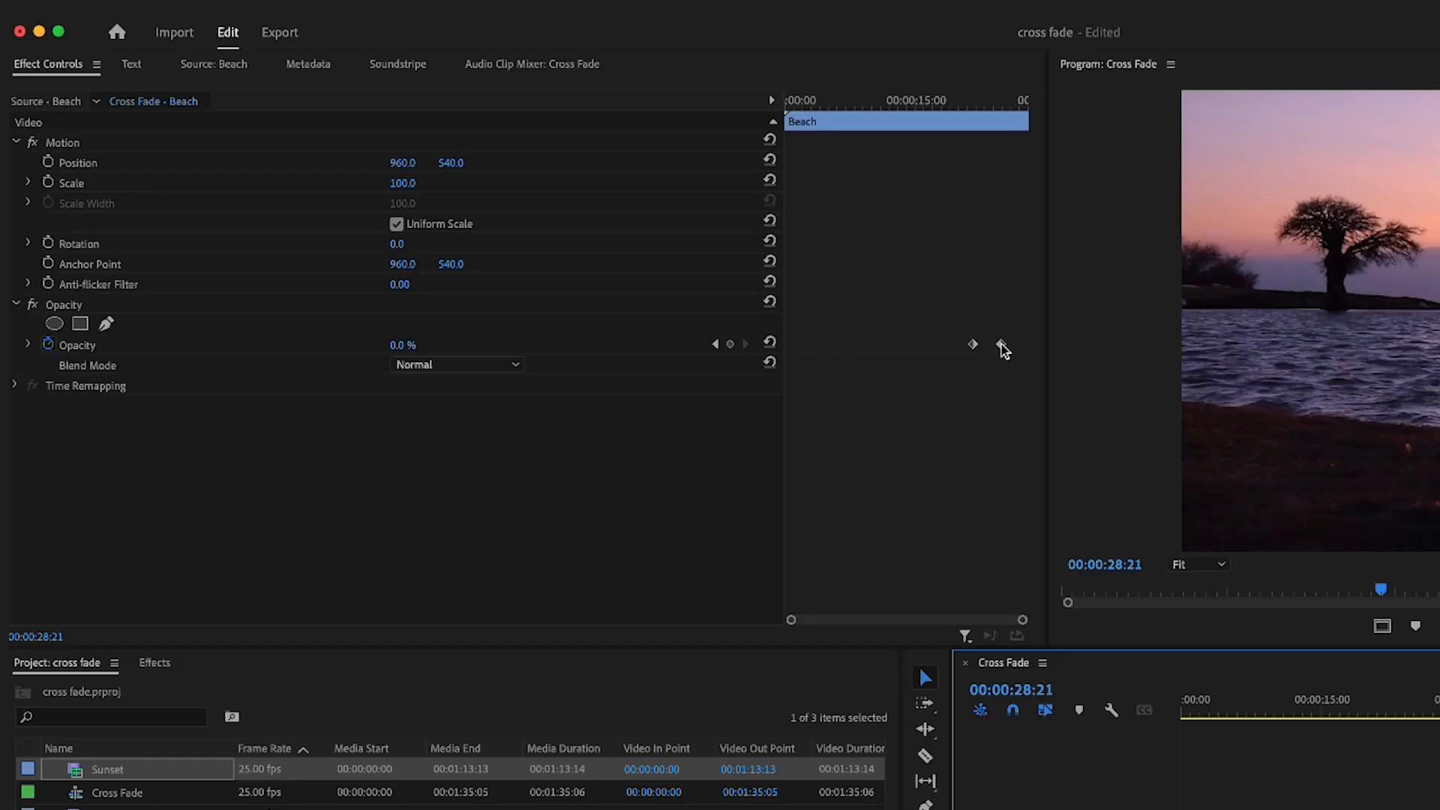
{"action": "left_click", "coordinate": [1000, 344]}
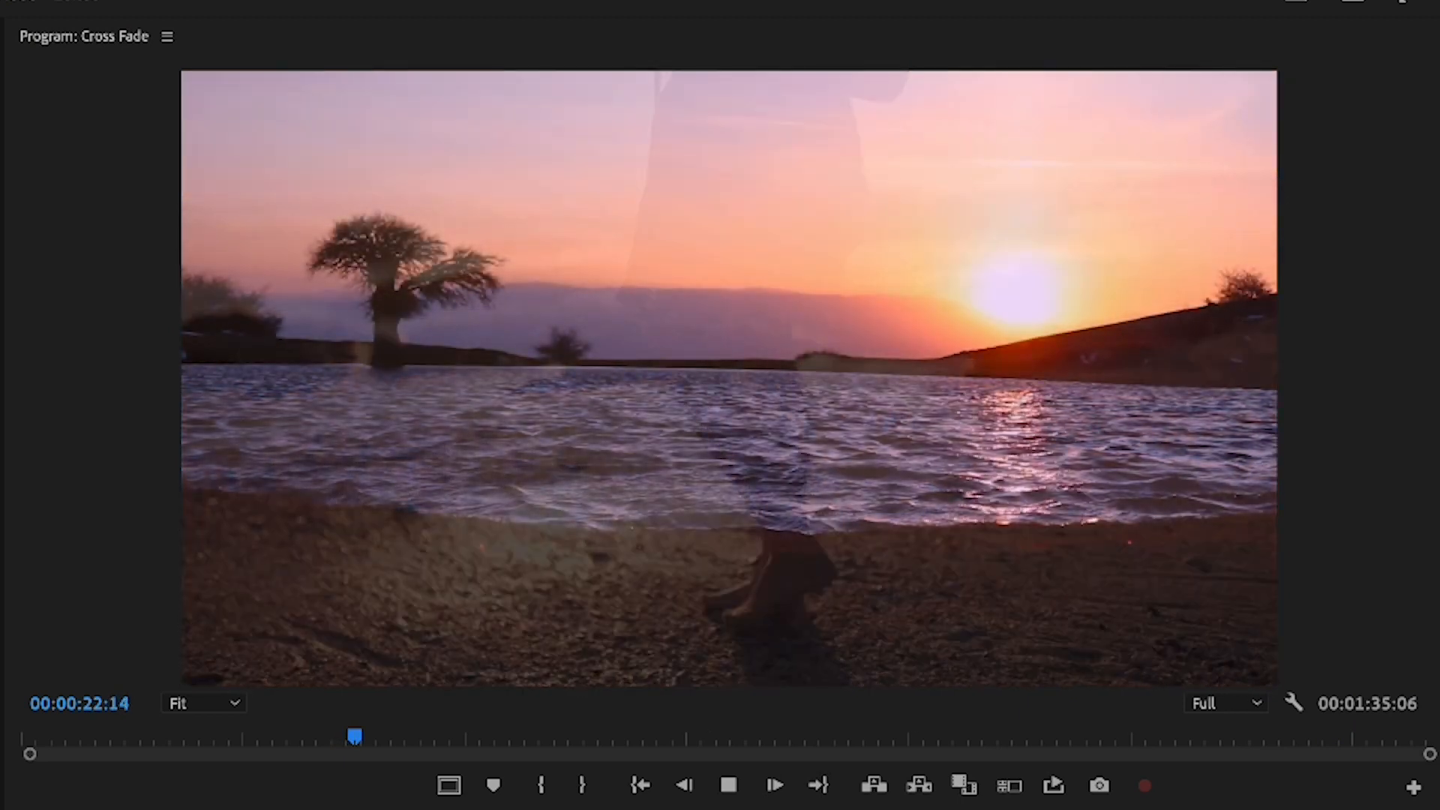
{"action": "left_click", "coordinate": [773, 785]}
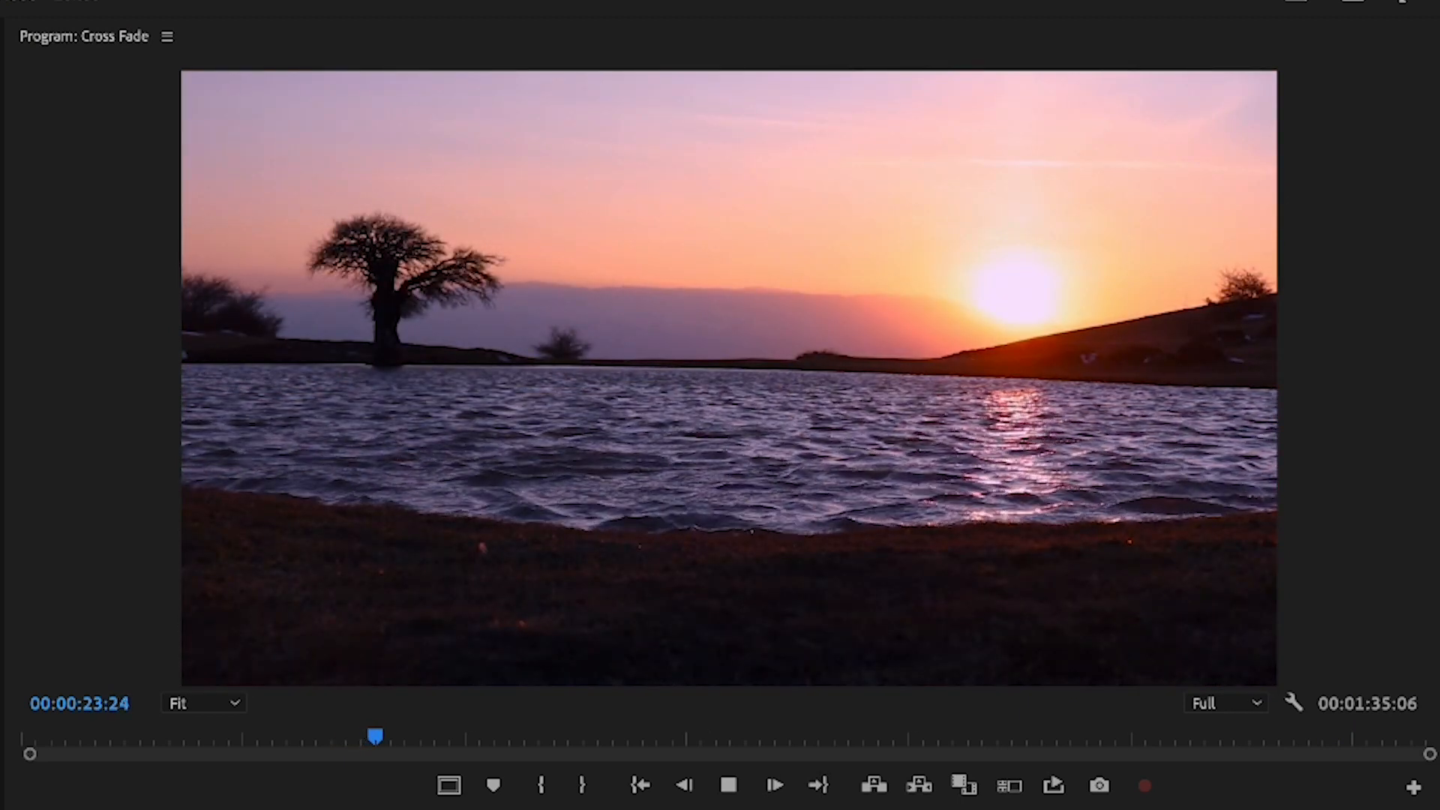